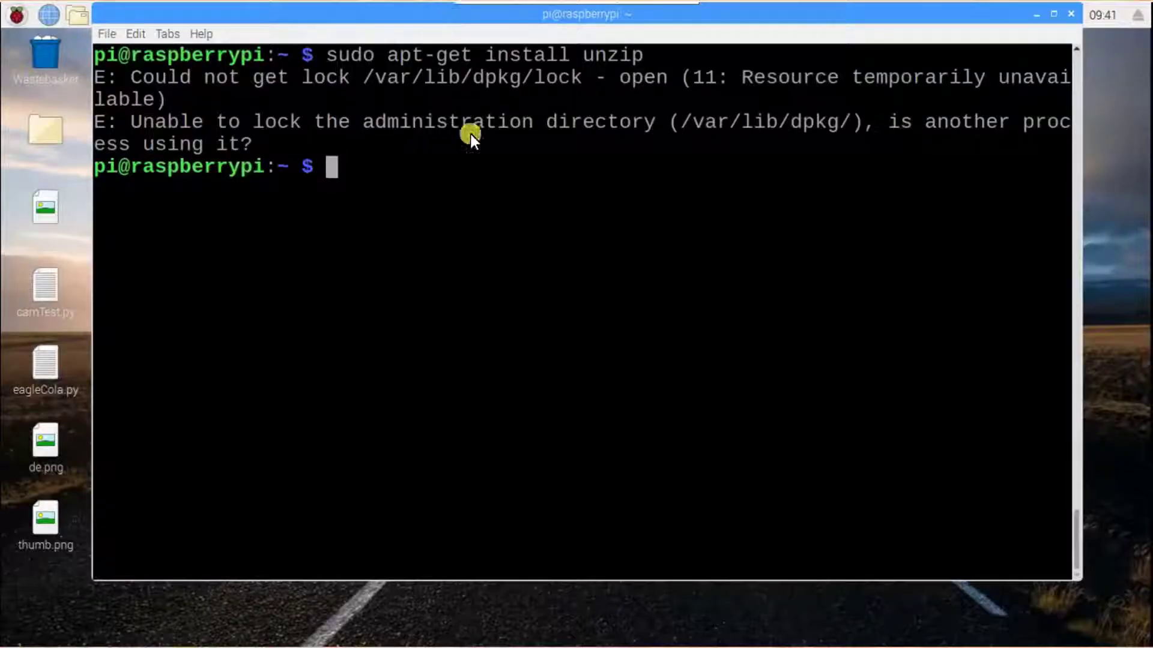
mouse_move(476, 191)
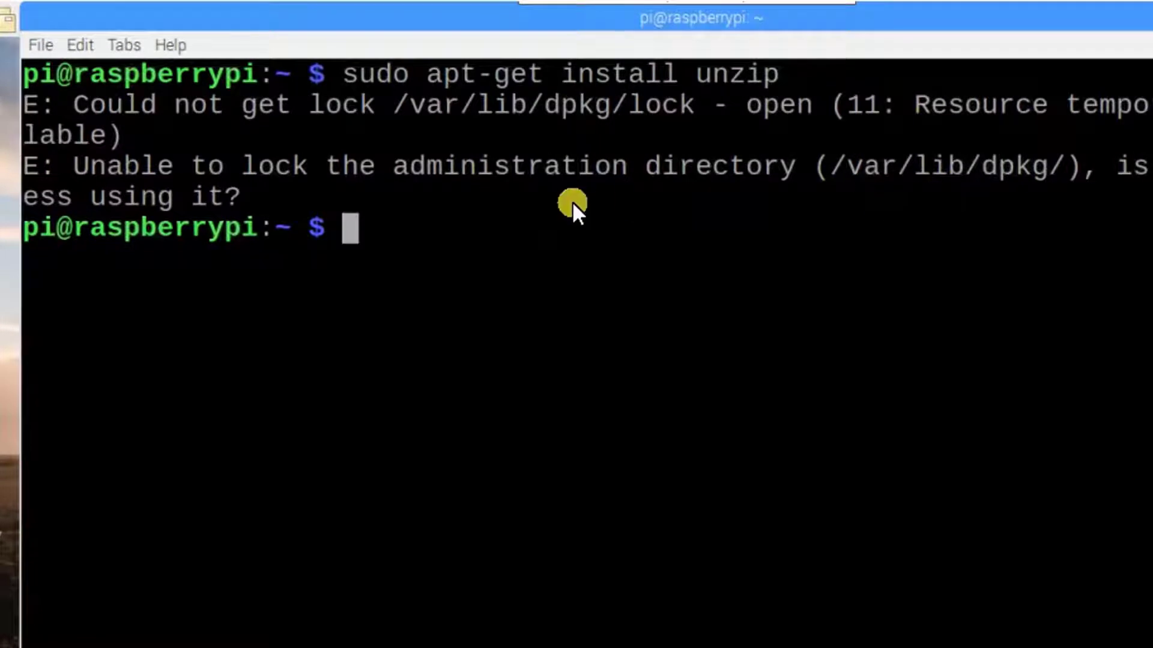
mouse_move(599, 135)
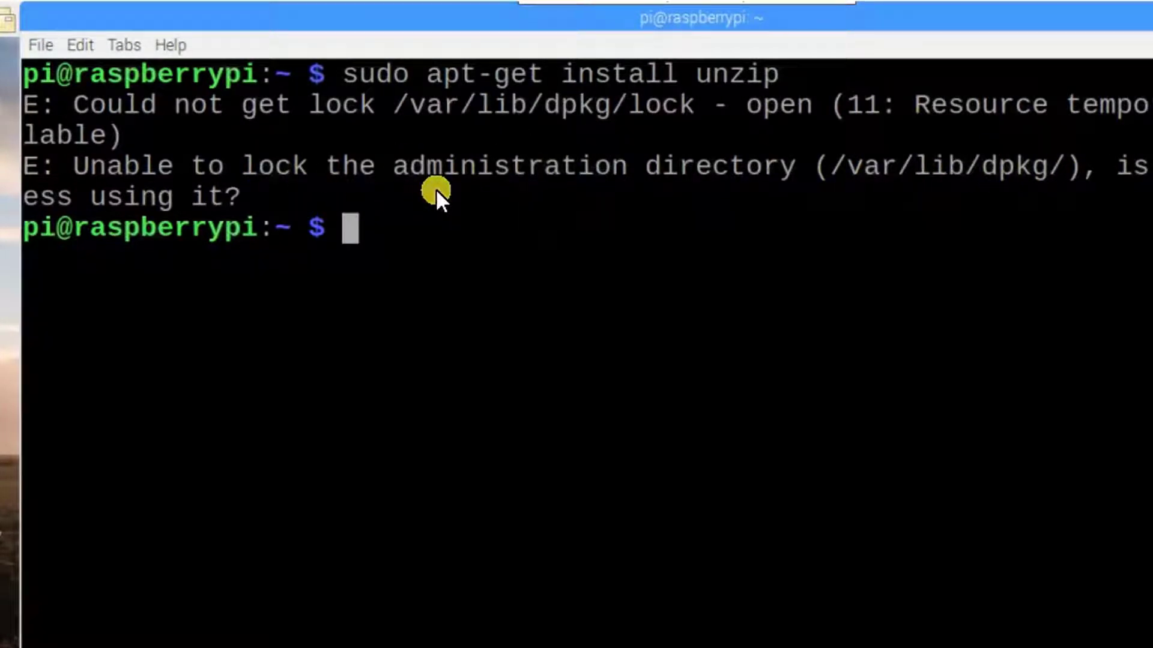
mouse_move(584, 202)
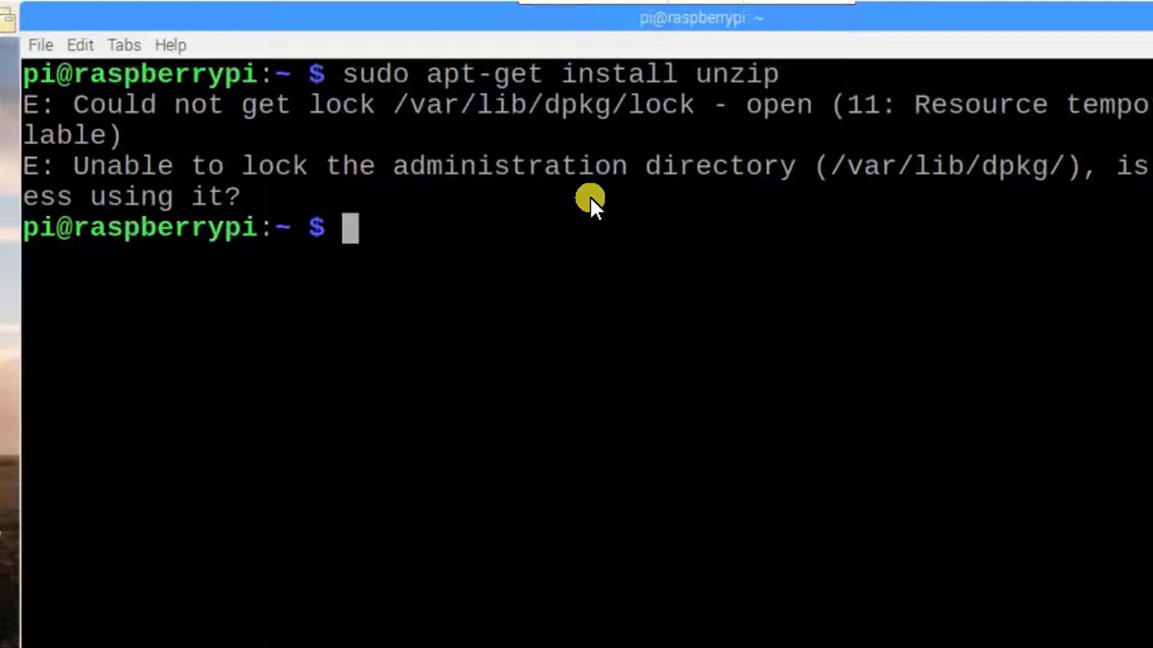
mouse_move(868, 211)
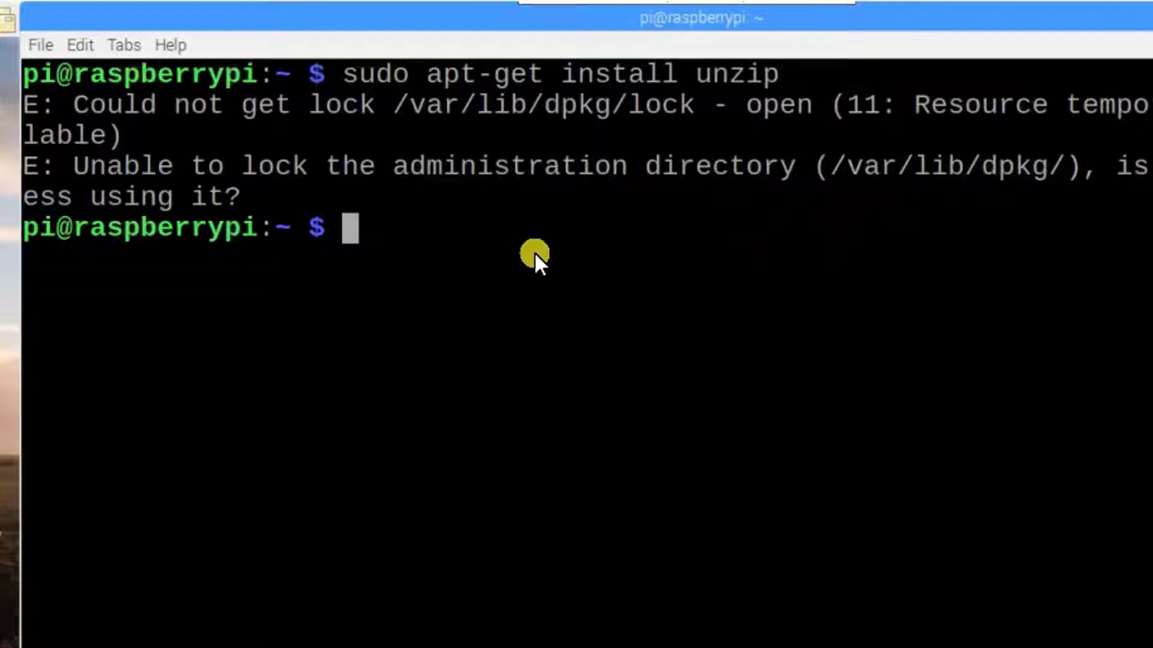
mouse_move(447, 242)
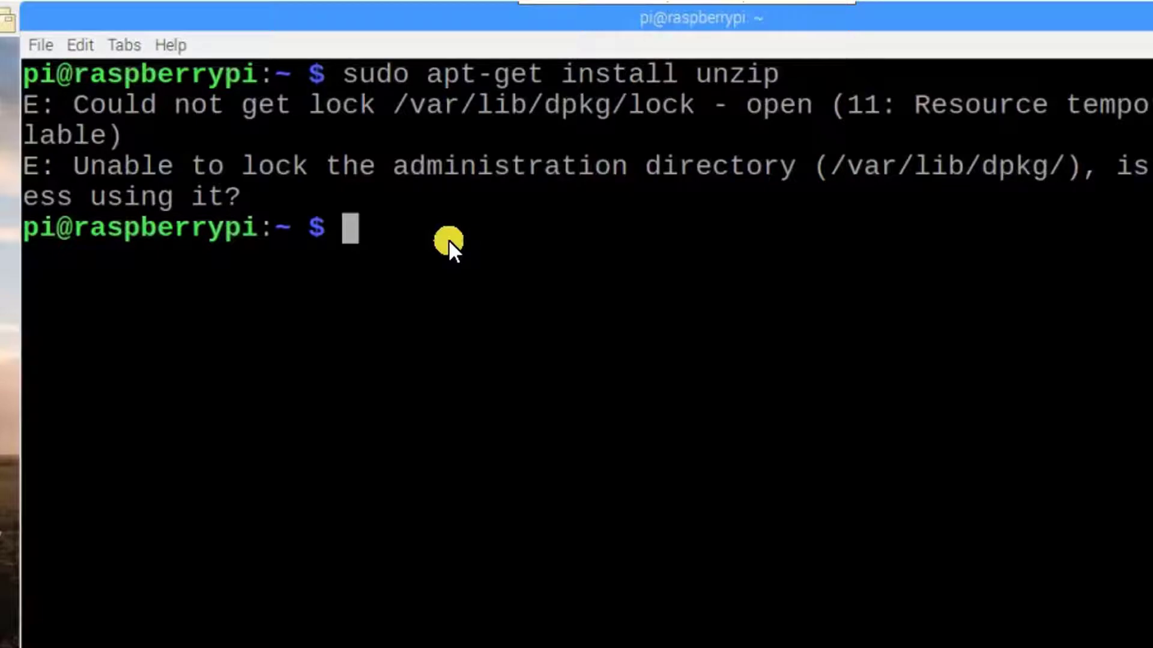
mouse_move(467, 100)
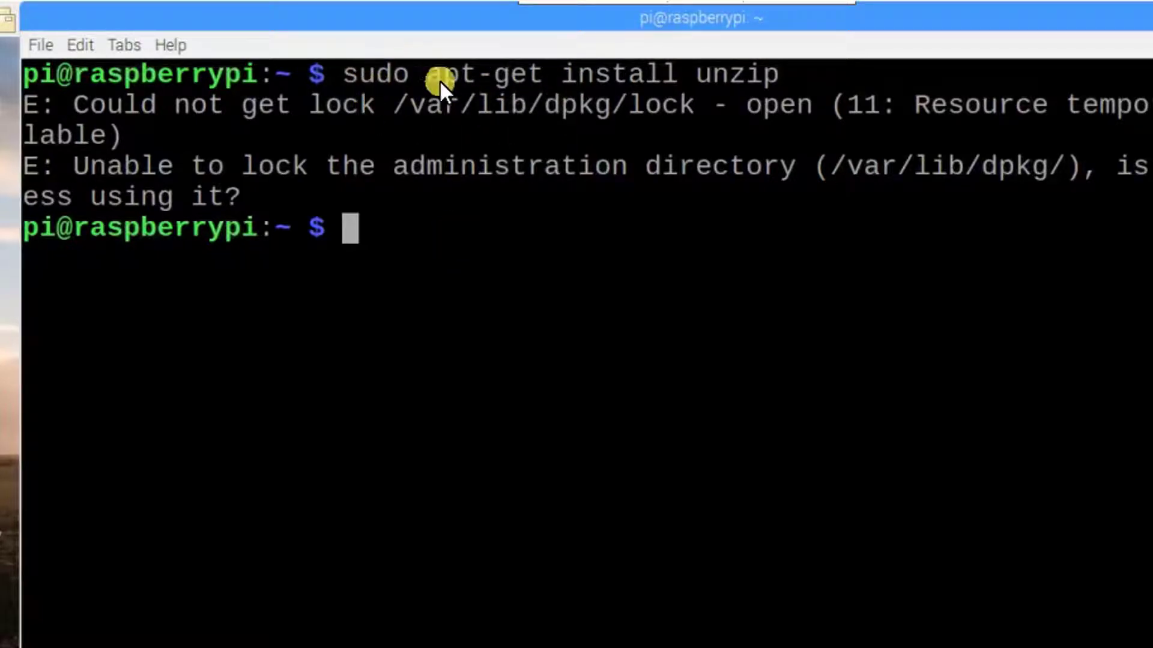
mouse_move(480, 81)
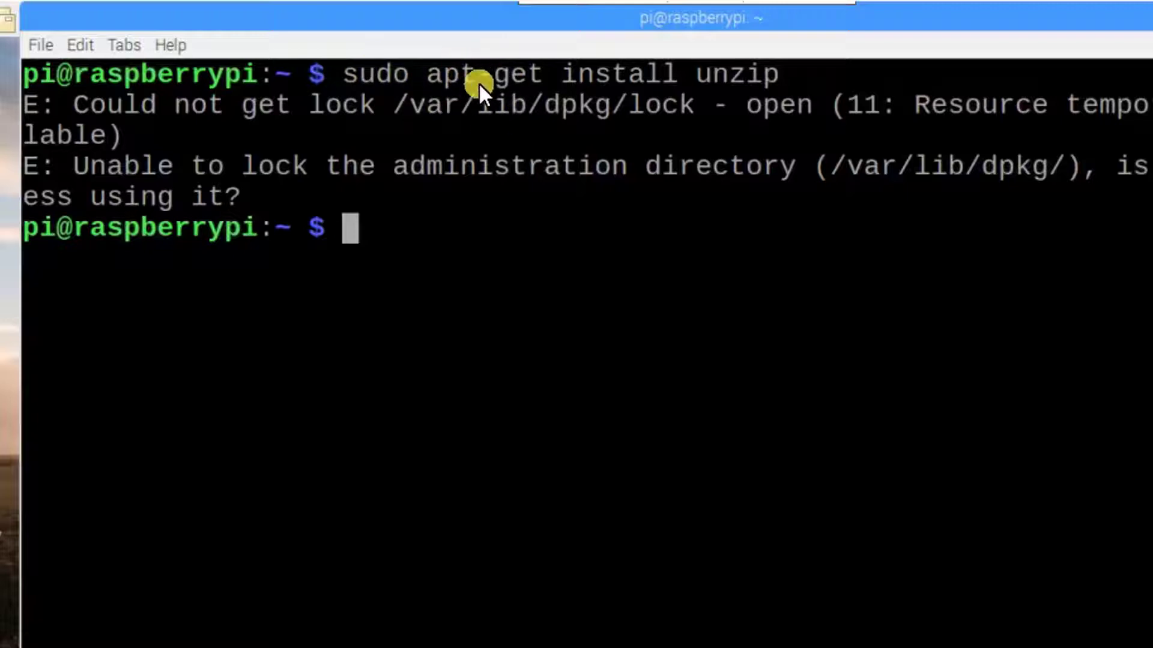
mouse_move(511, 123)
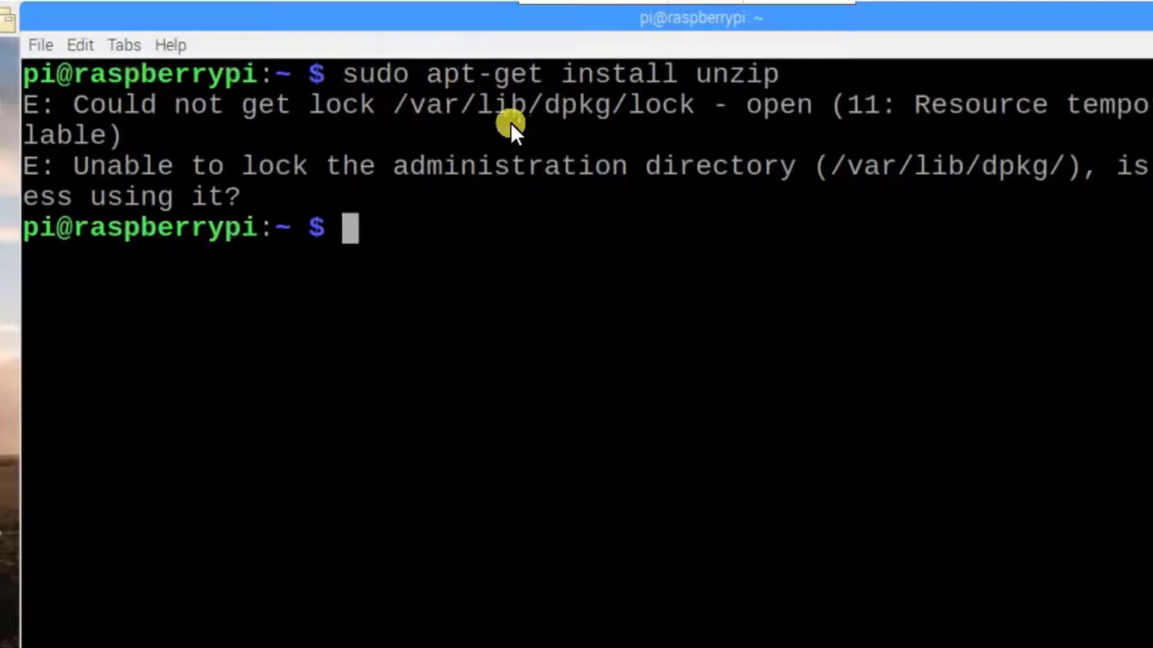
mouse_move(568, 180)
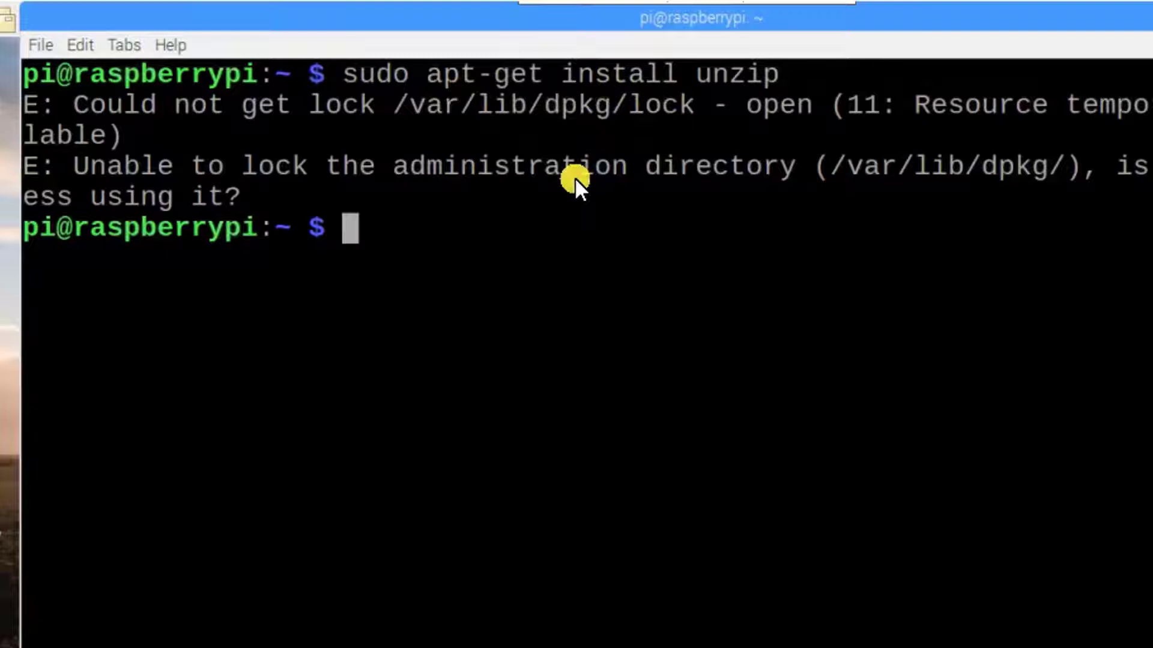
mouse_move(542, 244)
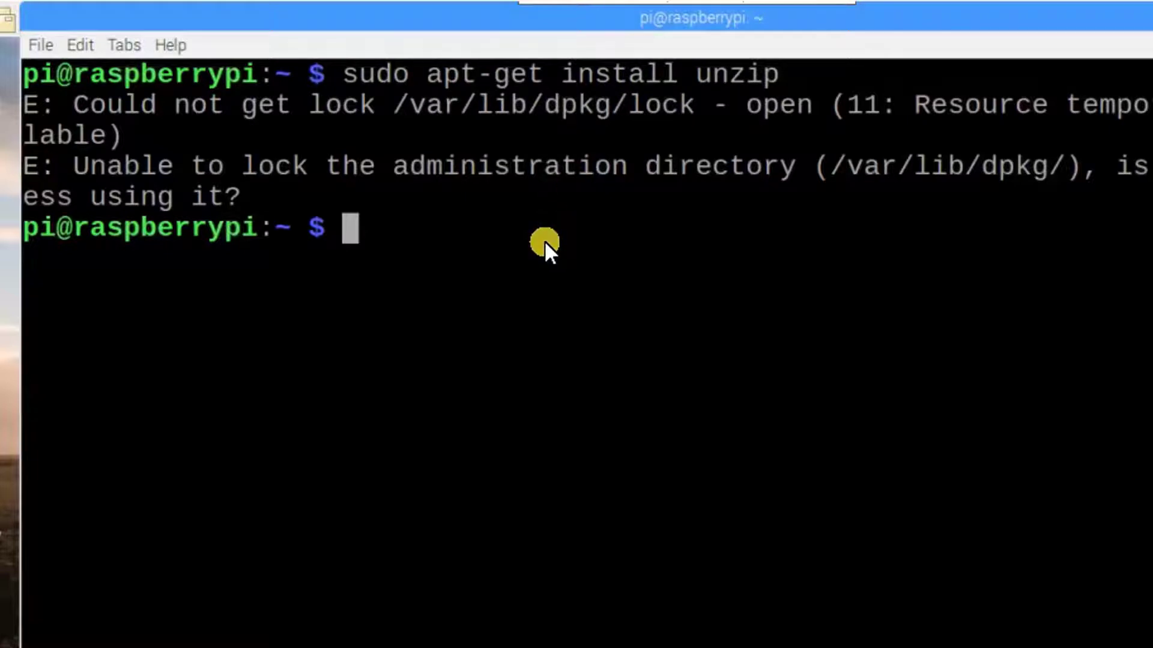
mouse_move(691, 105)
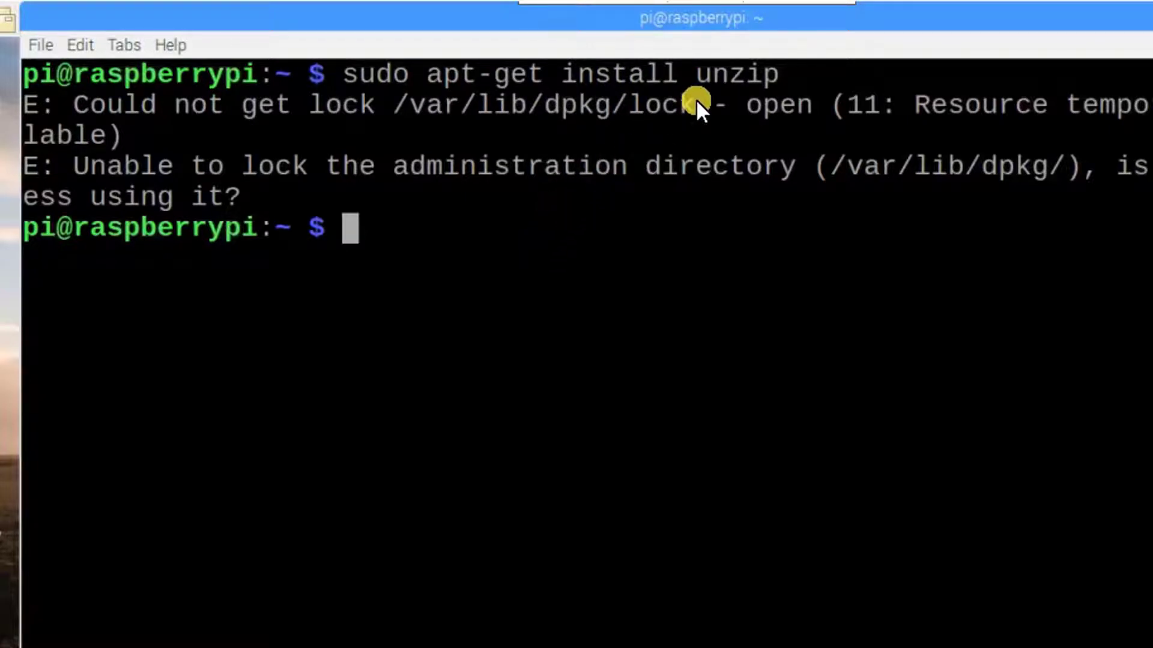
mouse_move(473, 235)
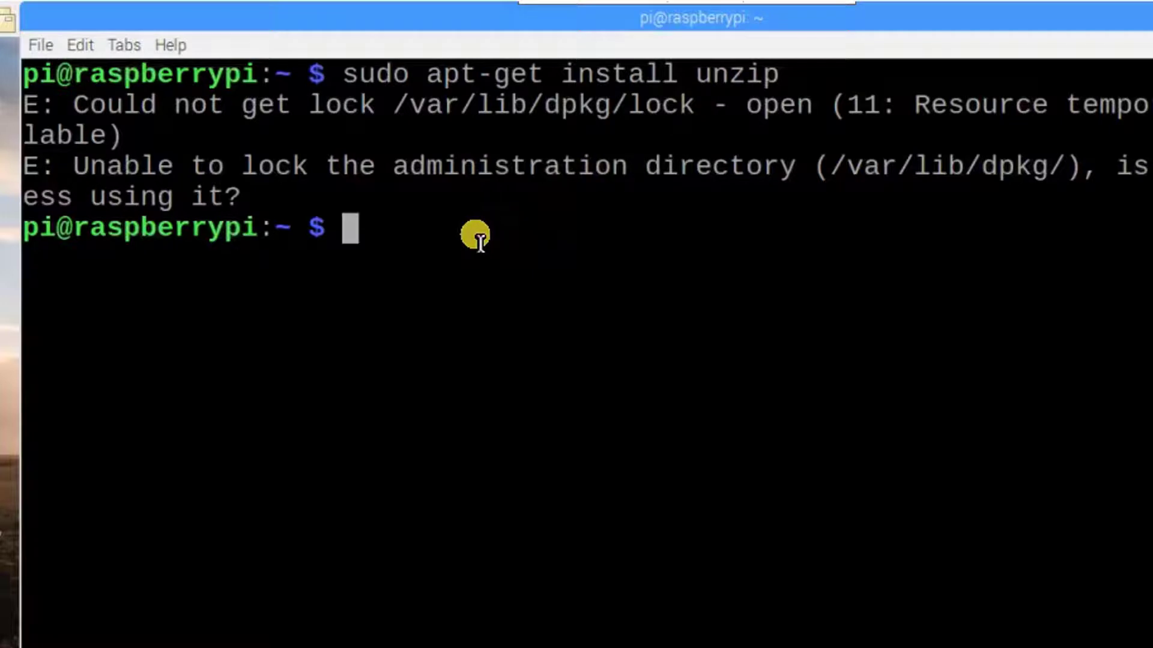
Enter 'sudo rm /var/lib/dpkg/lock' at the prompt, pasting the path from the error line, without running it.
text(sudo)
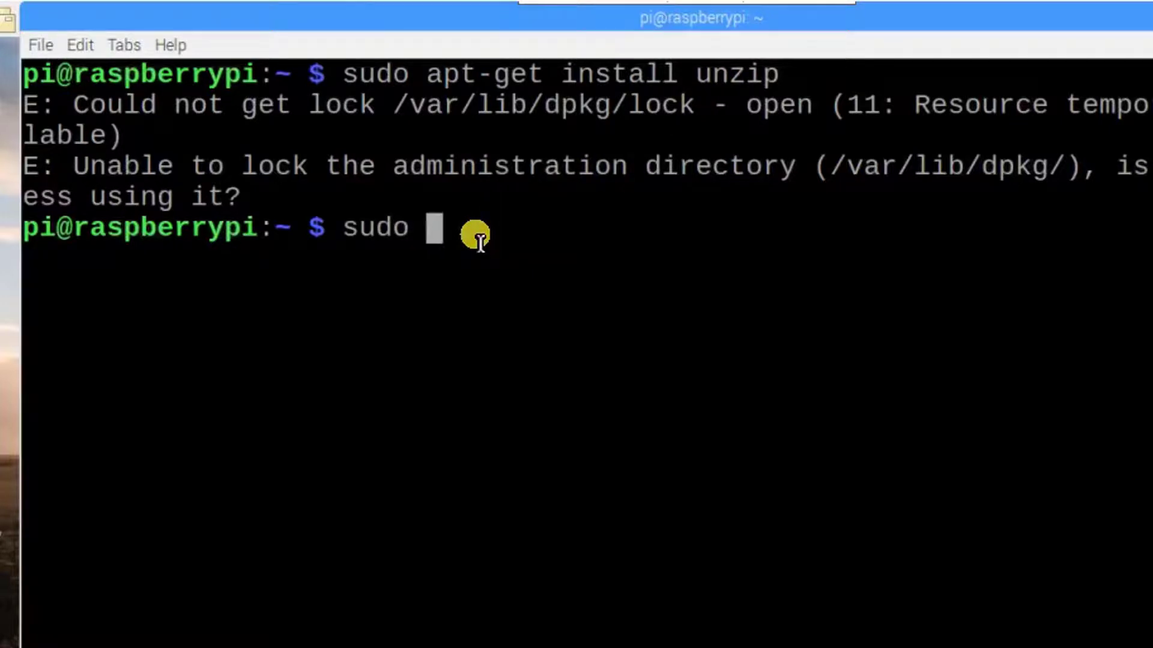
text(rm)
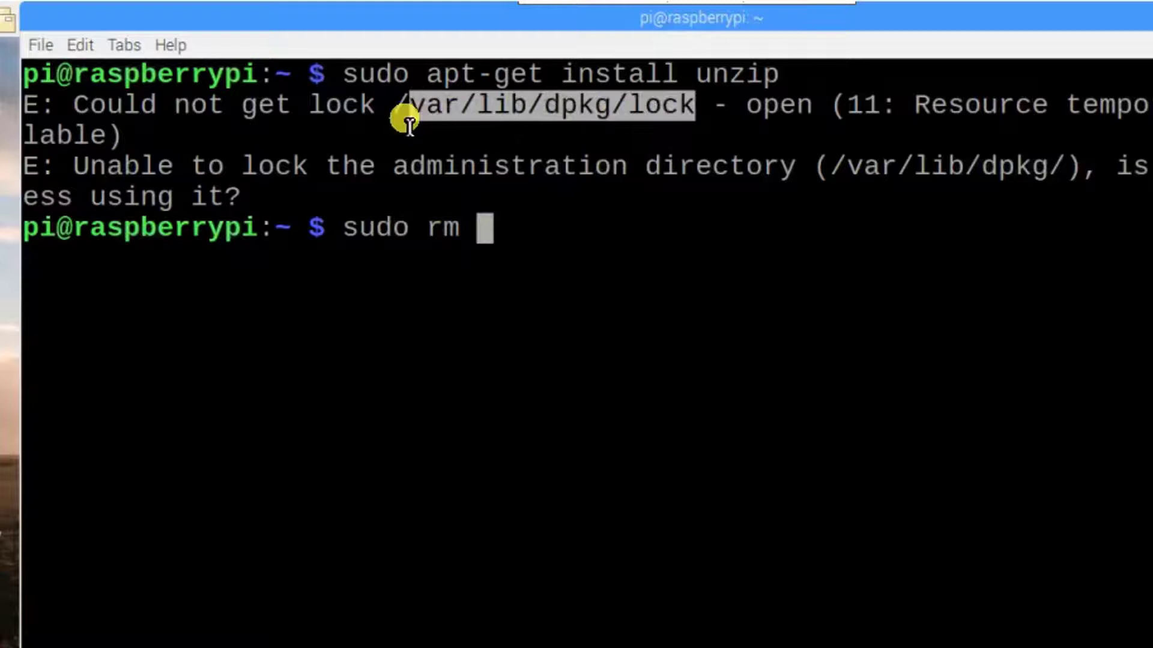
right_click(394, 114)
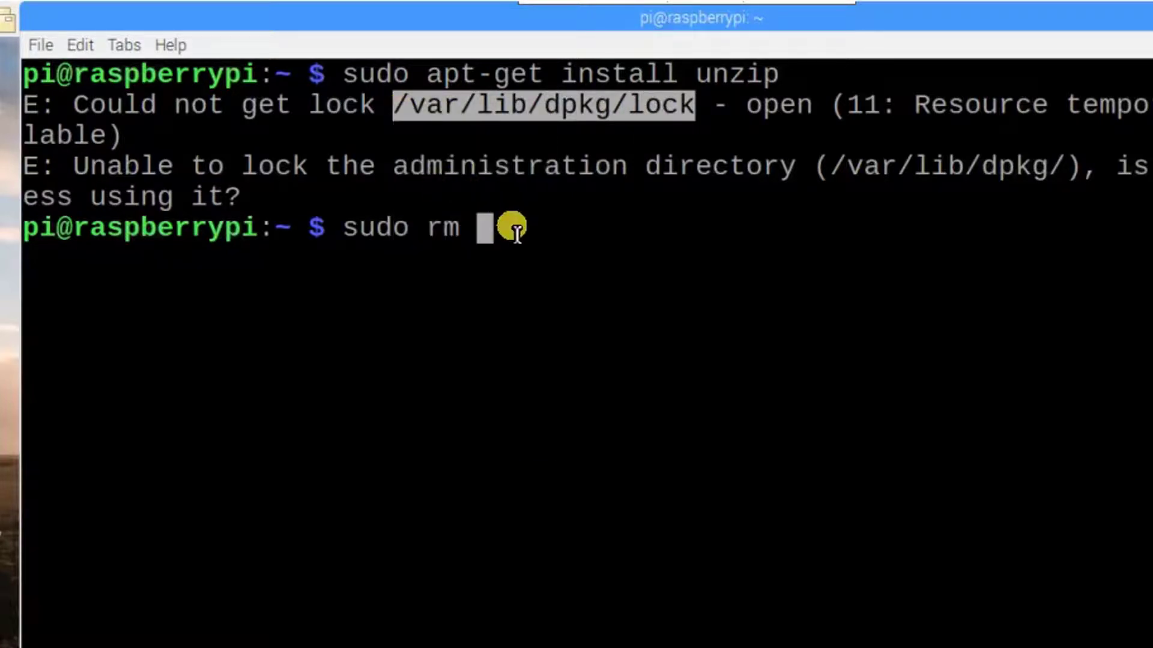
right_click(508, 227)
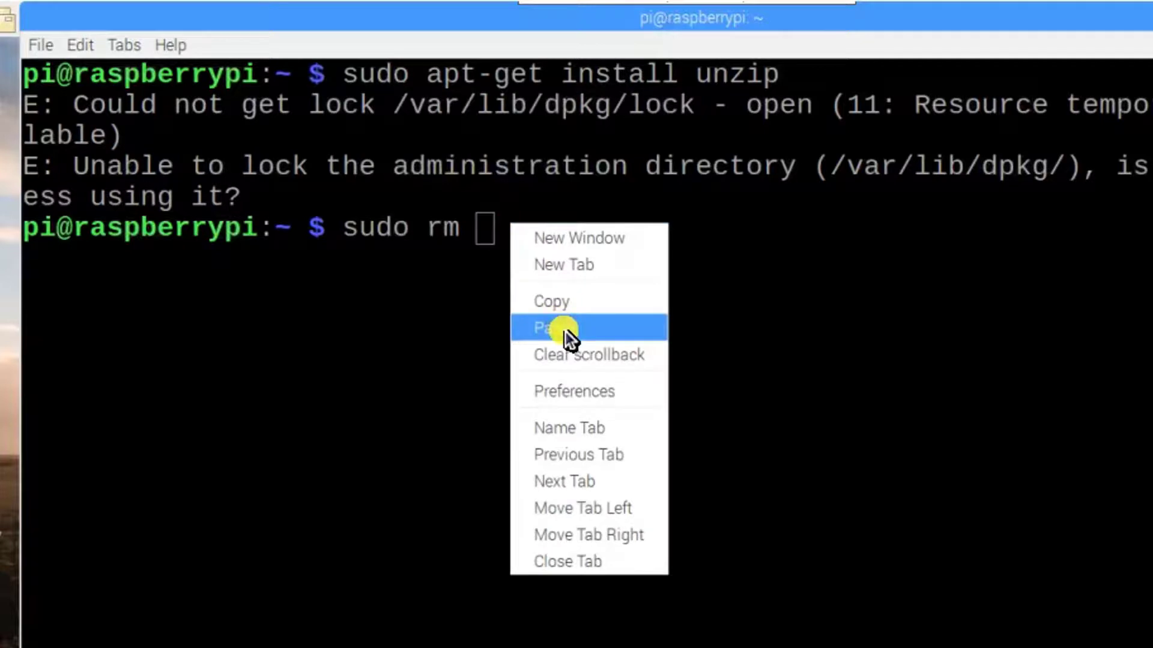
click(551, 328)
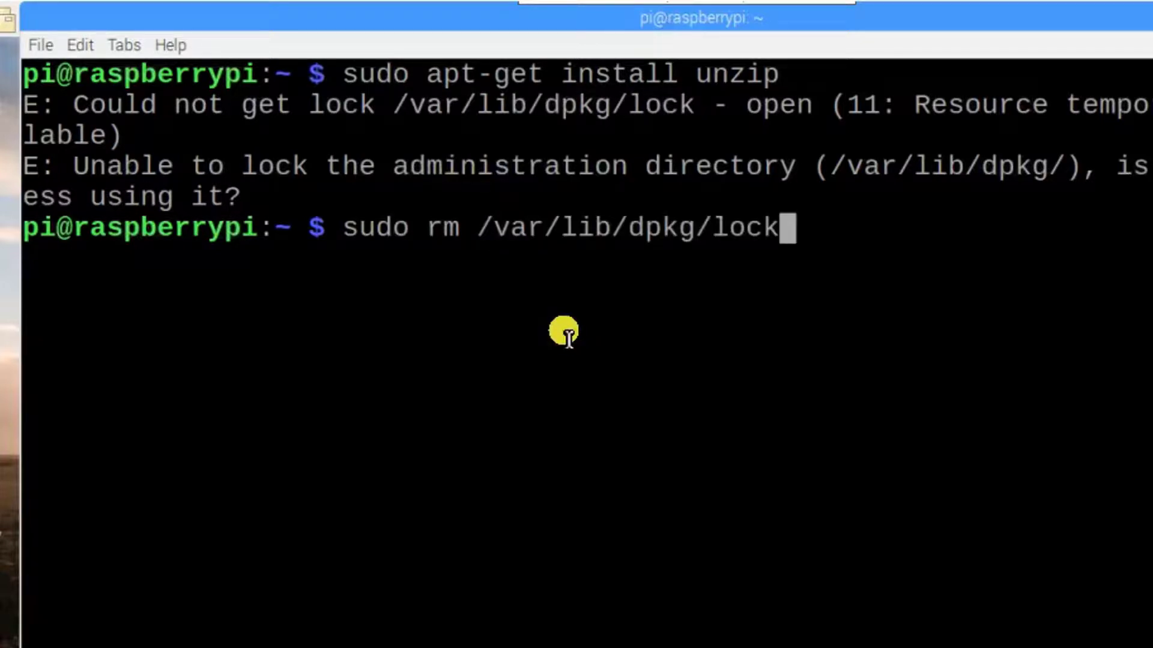